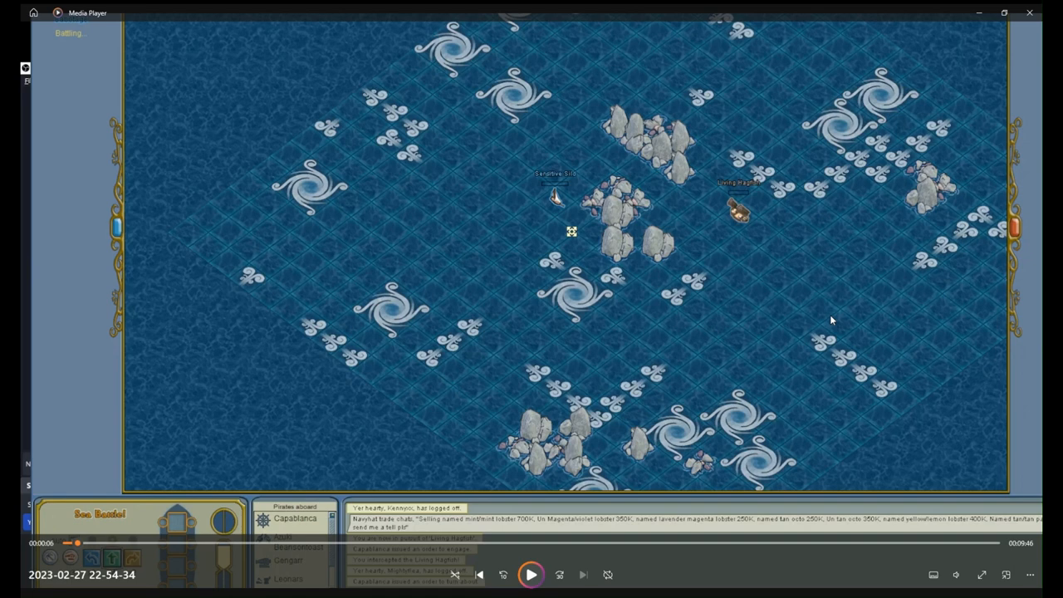
pyautogui.moveTo(668, 332)
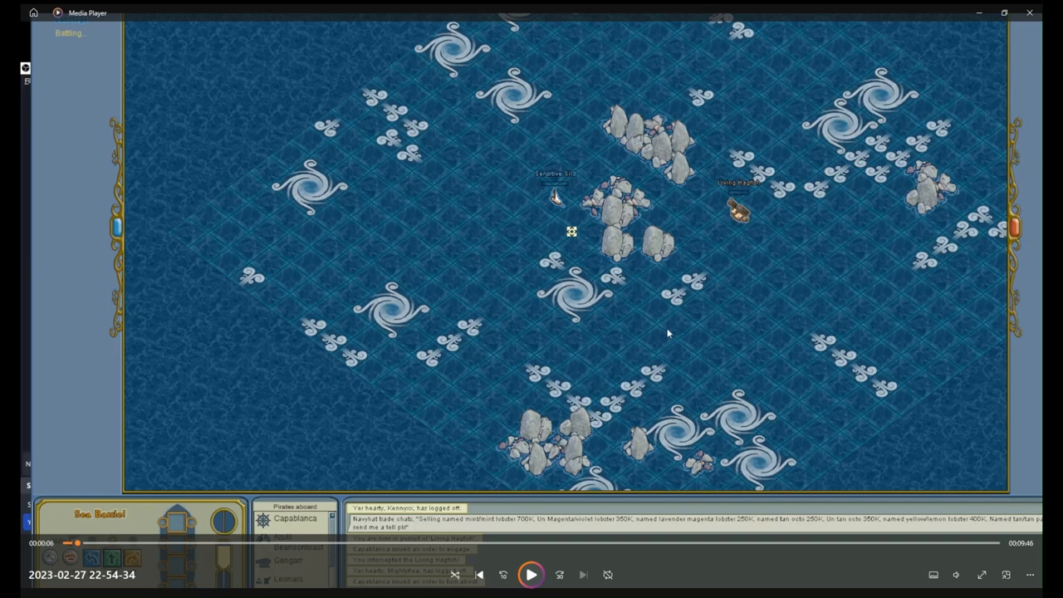
pyautogui.moveTo(602, 342)
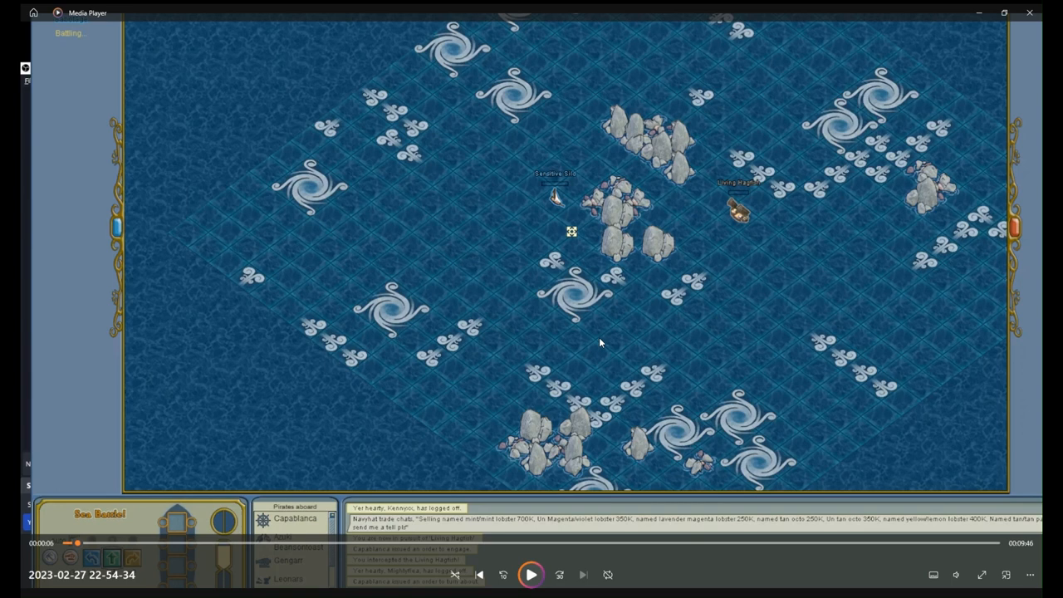
pyautogui.moveTo(585, 412)
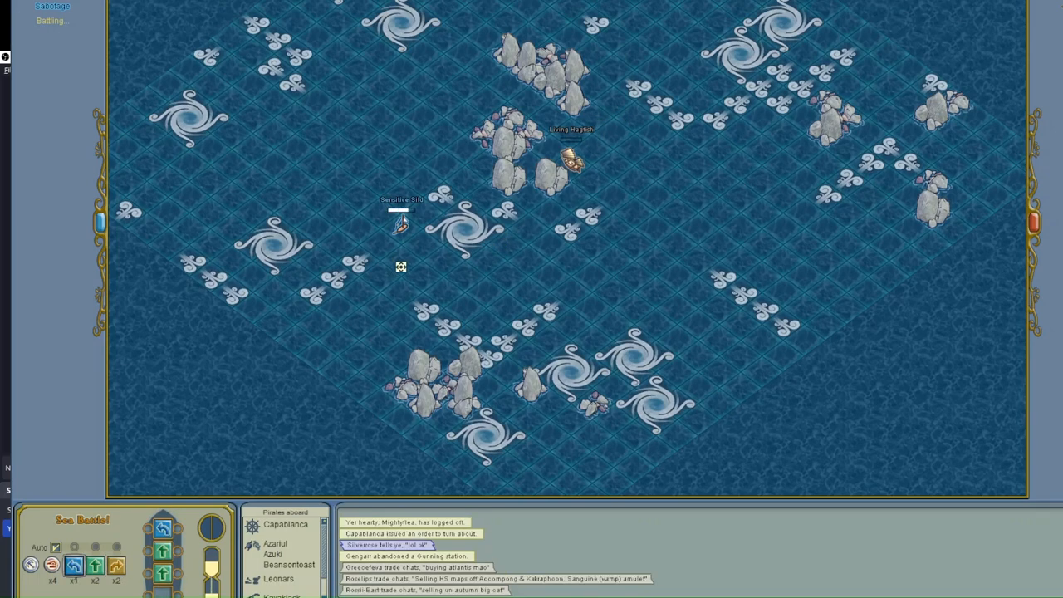
pyautogui.moveTo(439, 302)
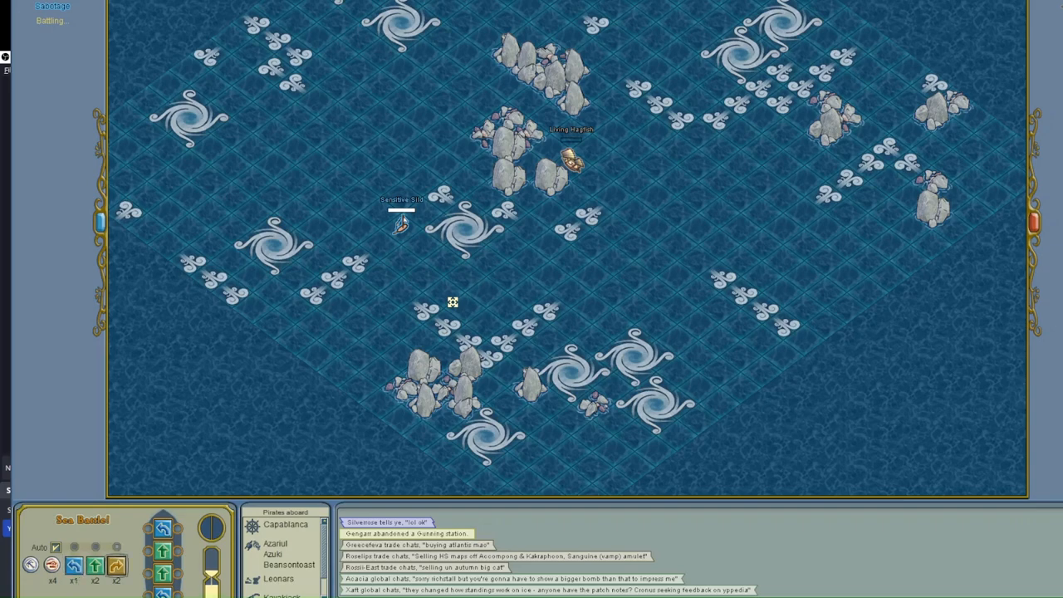
pyautogui.moveTo(408, 258)
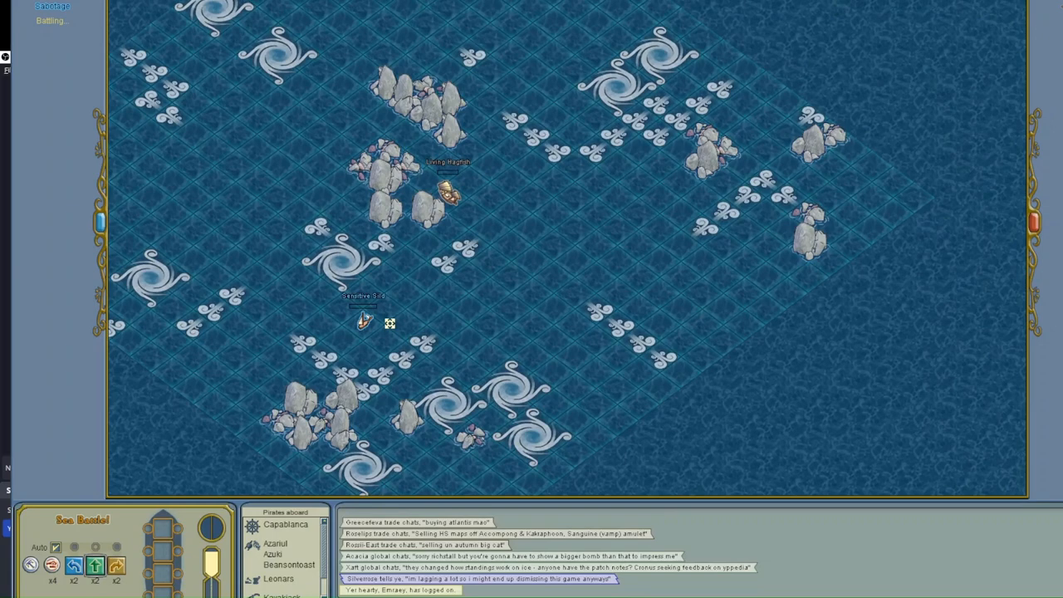
pyautogui.moveTo(452, 322)
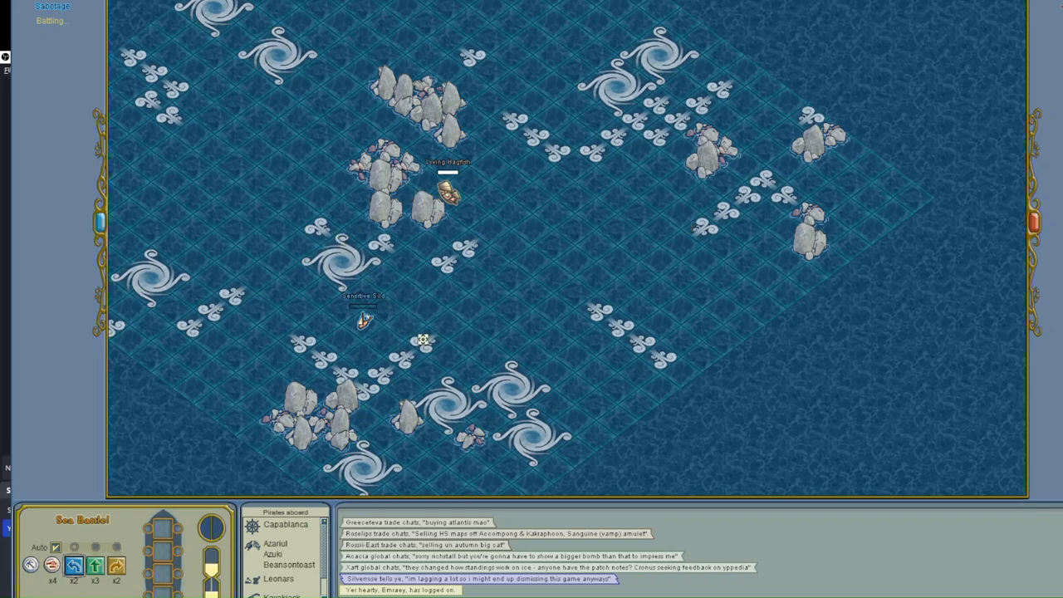
# - Queue a movement token so the sloop stays south of the brigand, clear of its grapple
pyautogui.click(162, 530)
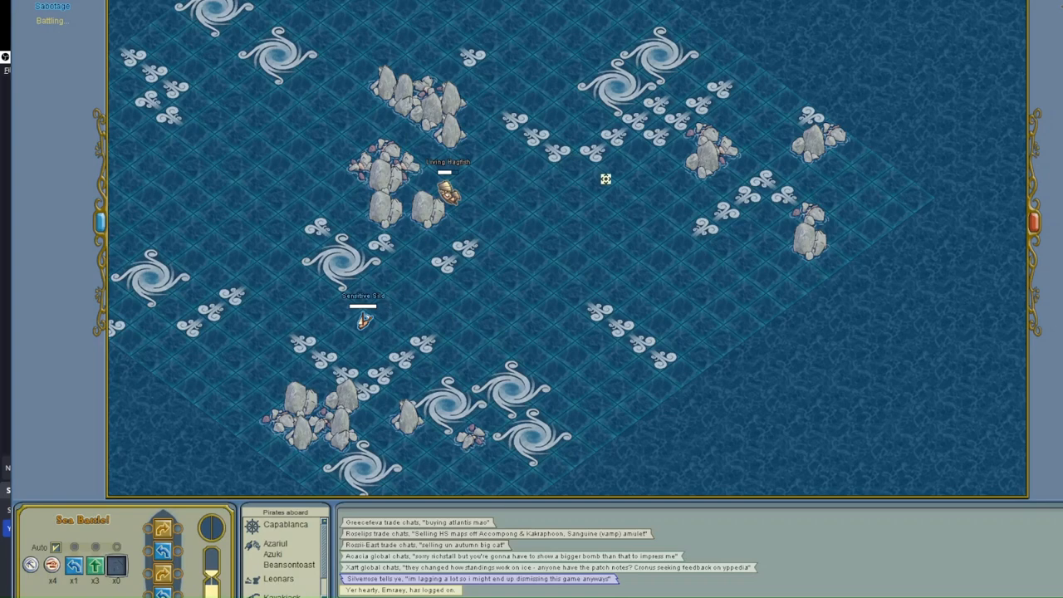
pyautogui.moveTo(621, 302)
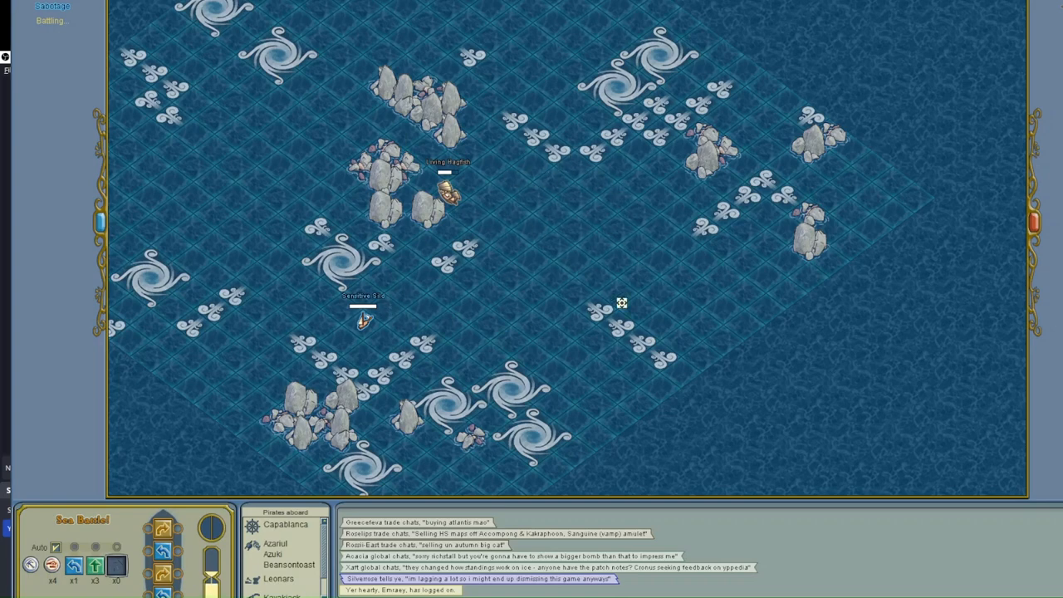
pyautogui.moveTo(515, 299)
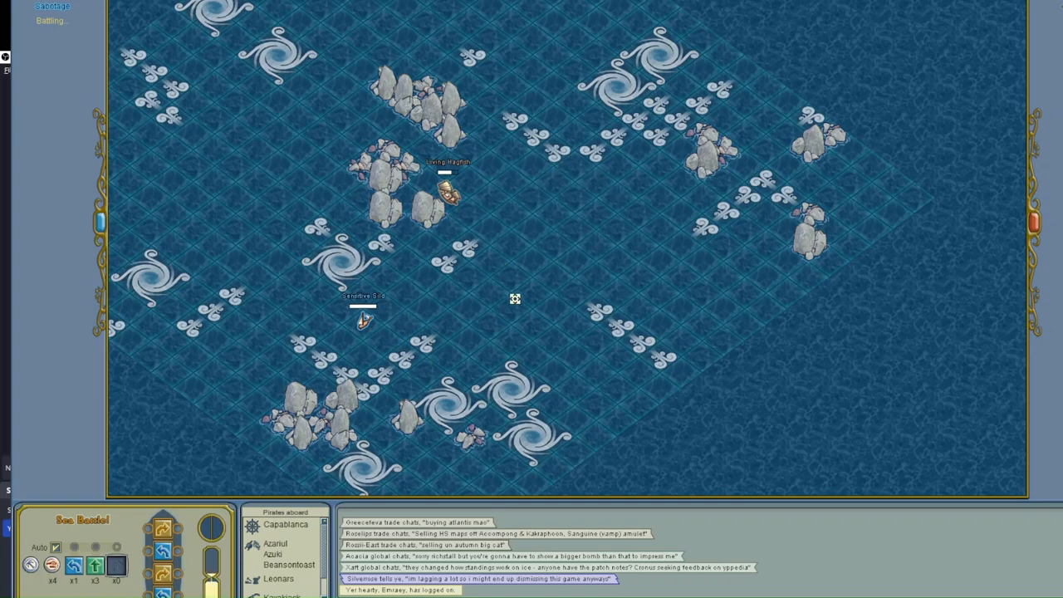
pyautogui.moveTo(635, 131)
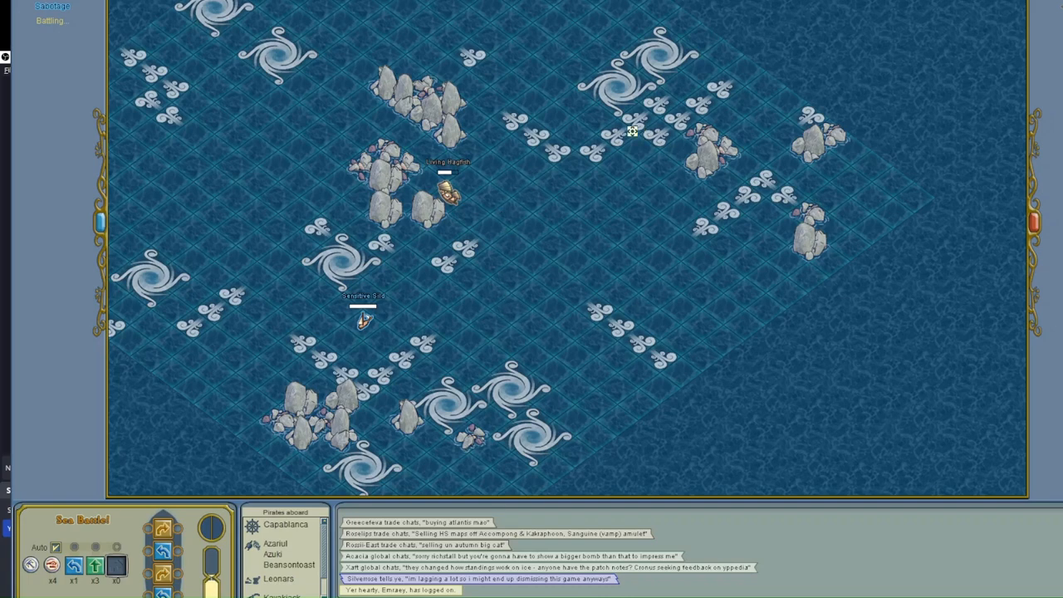
pyautogui.moveTo(506, 271)
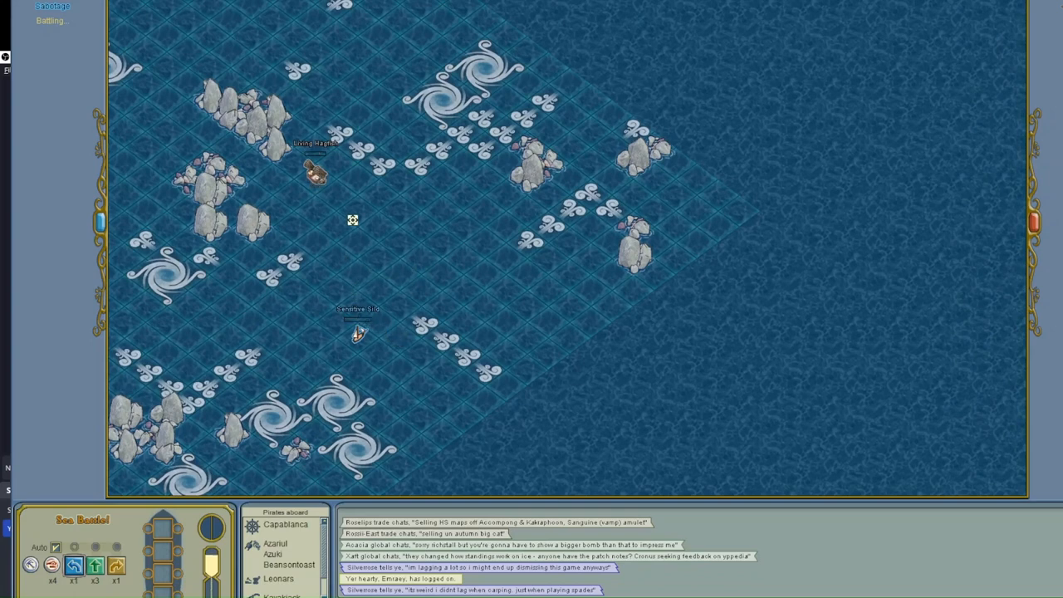
pyautogui.moveTo(419, 302)
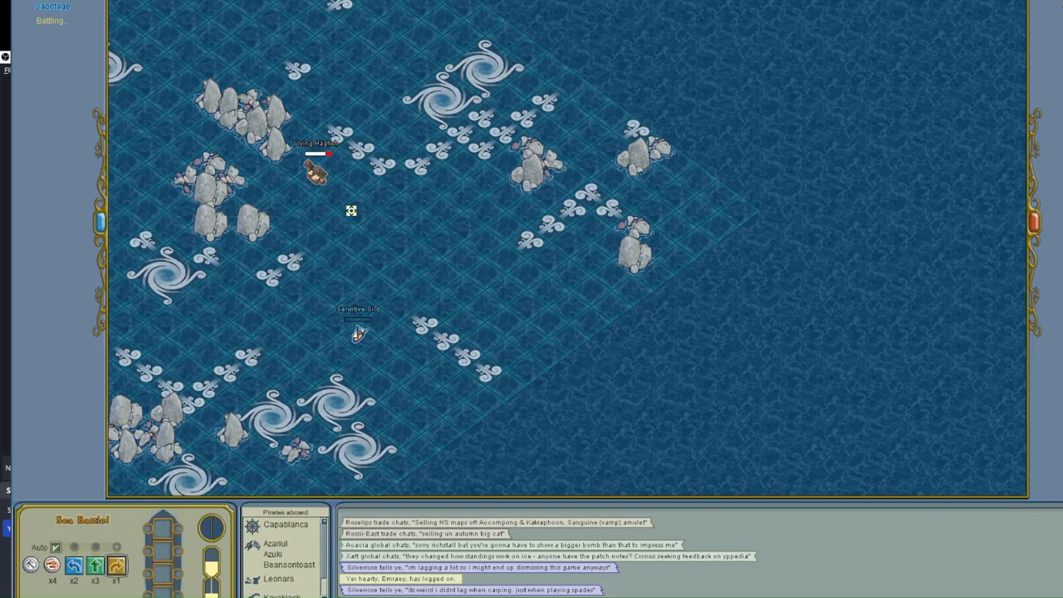
pyautogui.moveTo(412, 302)
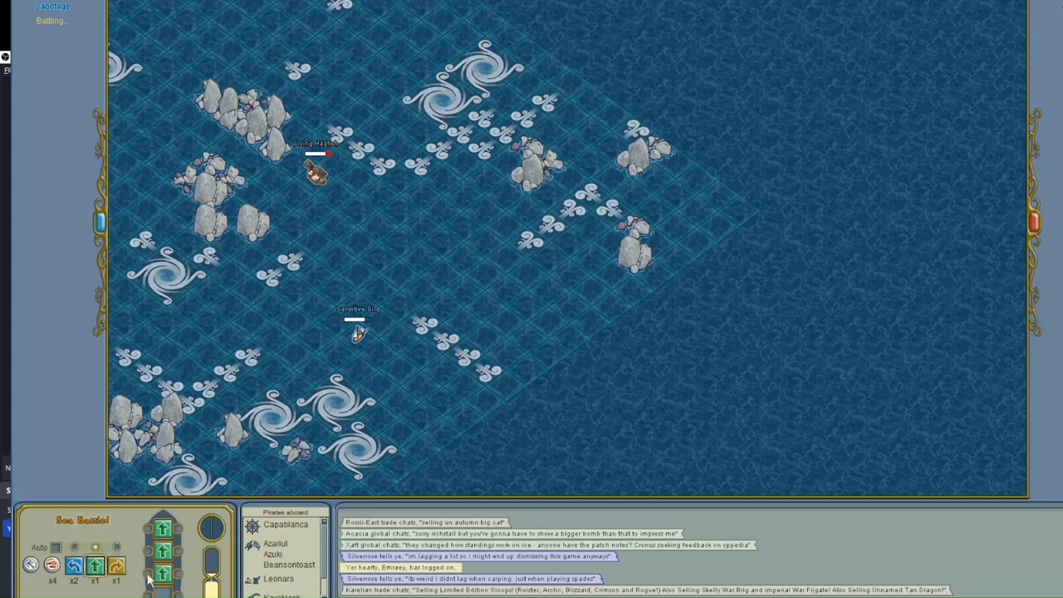
# - Queue a move steering the sloop east of the brigand ship past the rocks
pyautogui.click(95, 565)
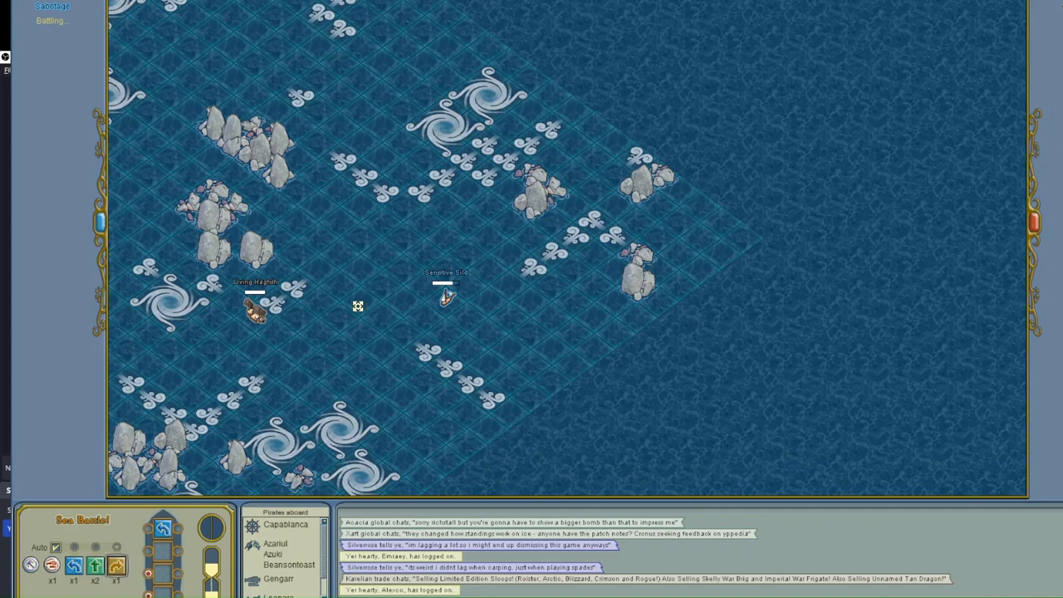
pyautogui.moveTo(347, 276)
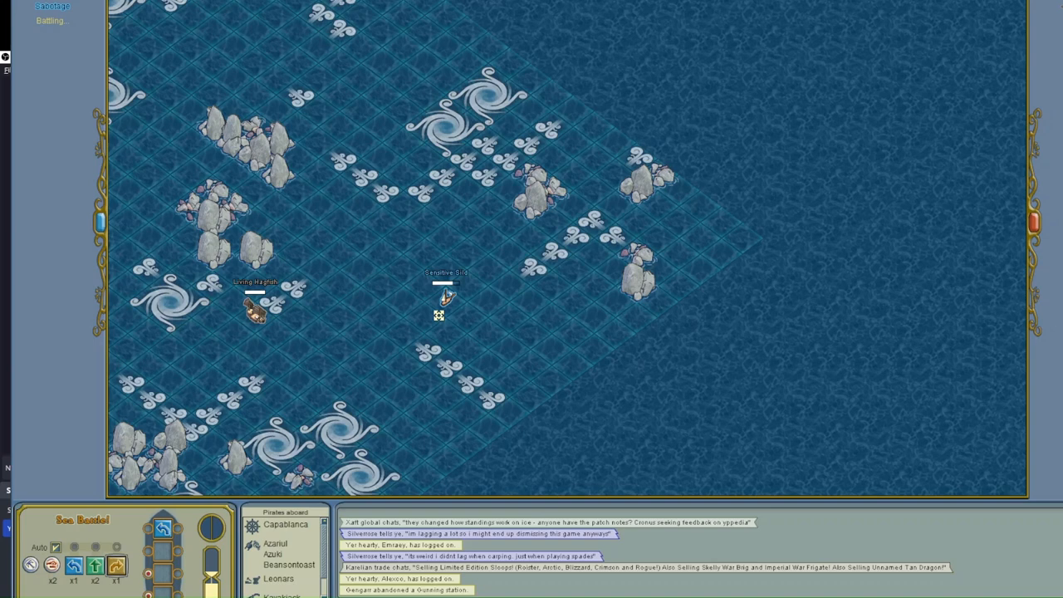
pyautogui.moveTo(382, 349)
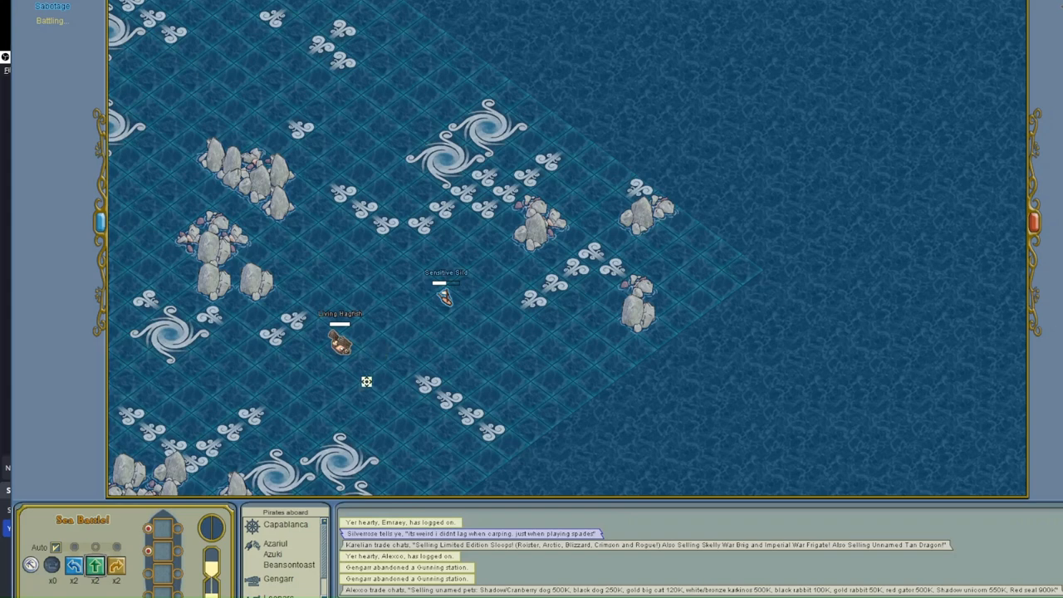
pyautogui.moveTo(363, 368)
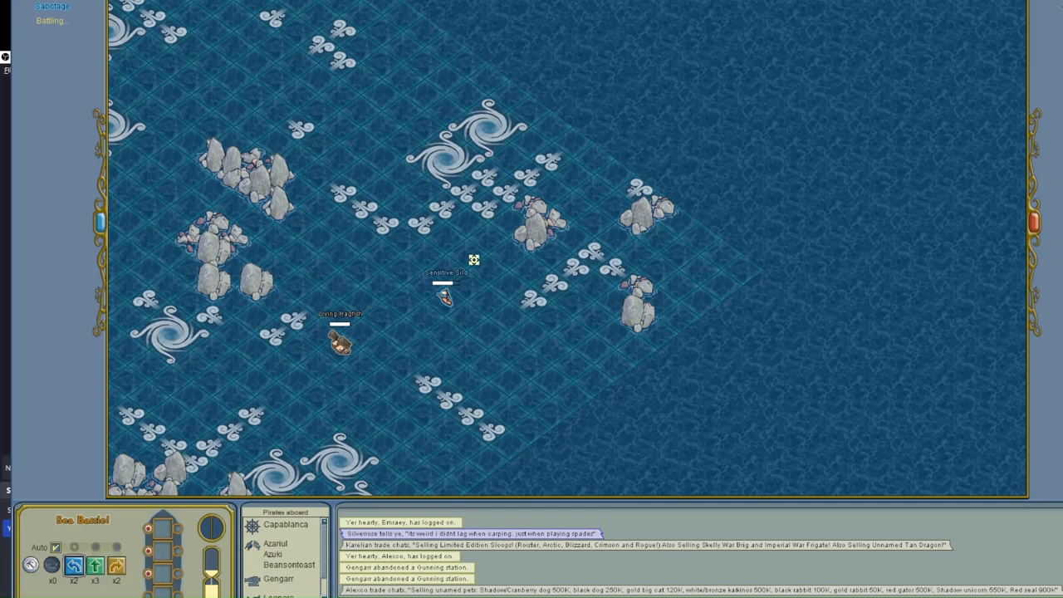
pyautogui.moveTo(382, 414)
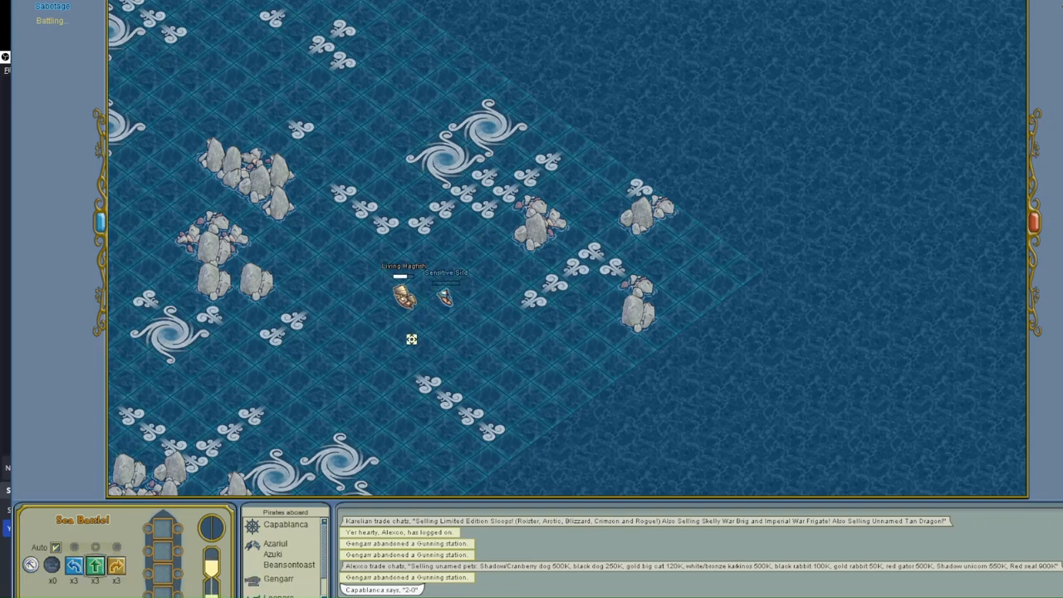
pyautogui.moveTo(206, 542)
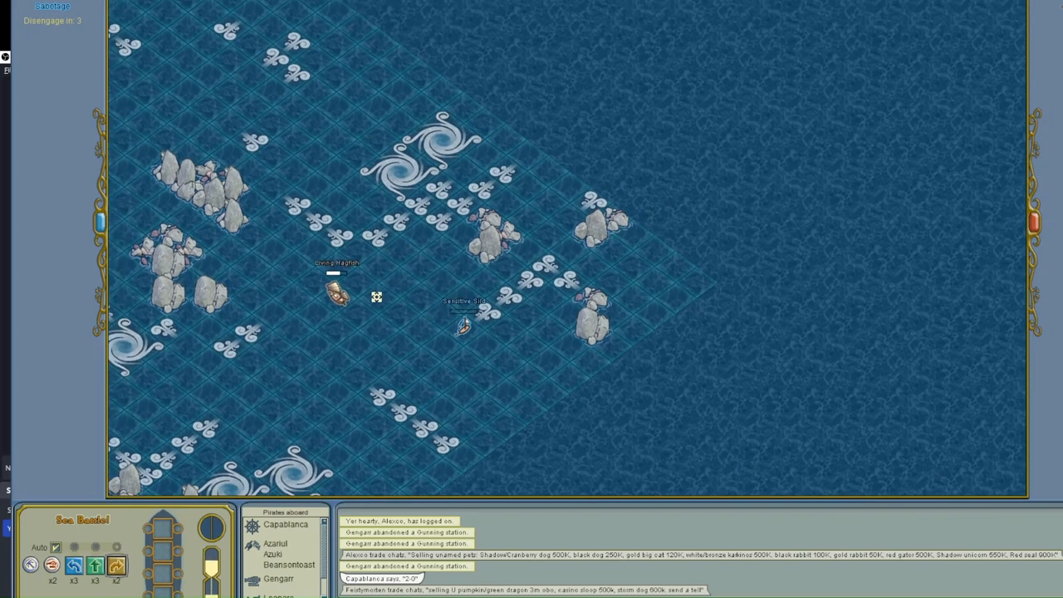
pyautogui.moveTo(335, 347)
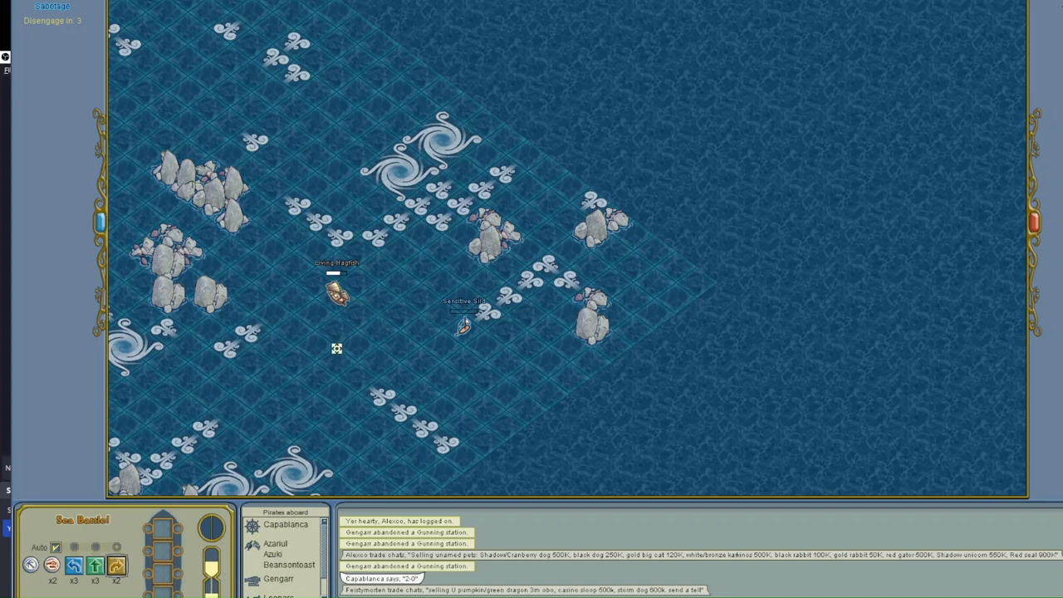
pyautogui.moveTo(481, 345)
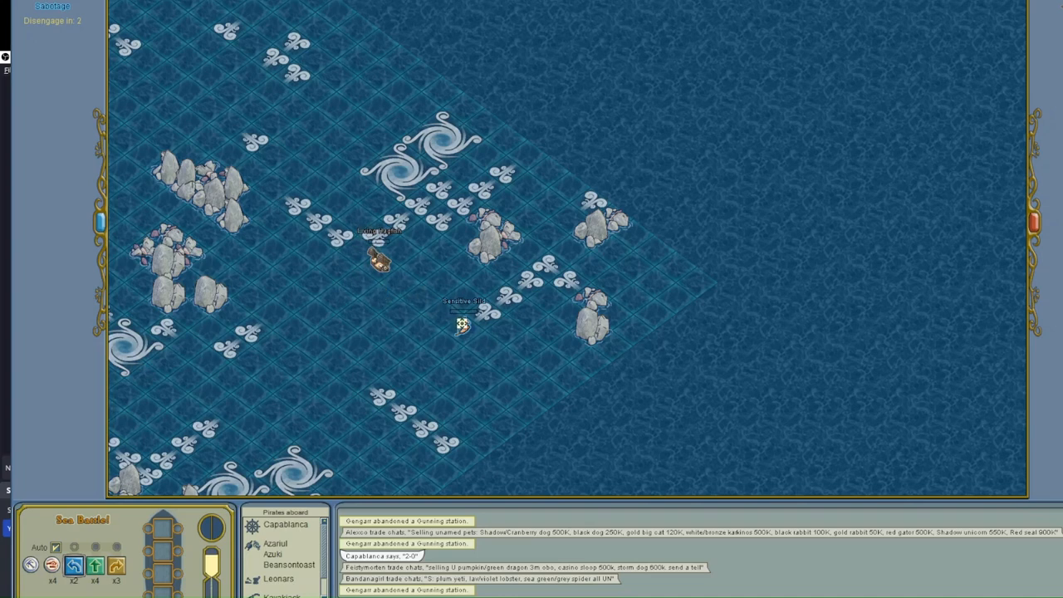
pyautogui.moveTo(416, 335)
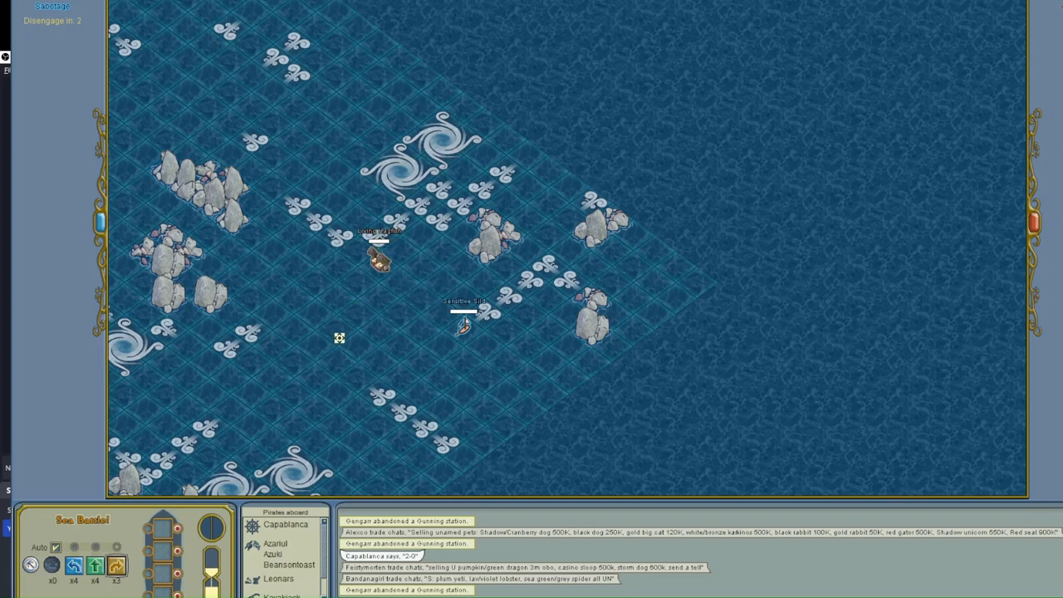
pyautogui.moveTo(442, 259)
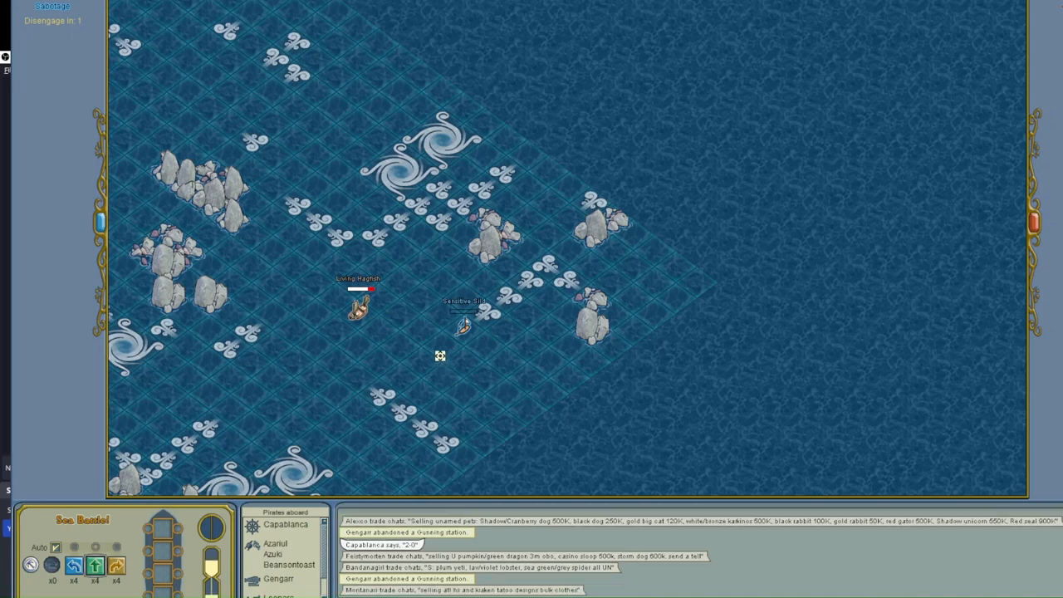
pyautogui.moveTo(460, 405)
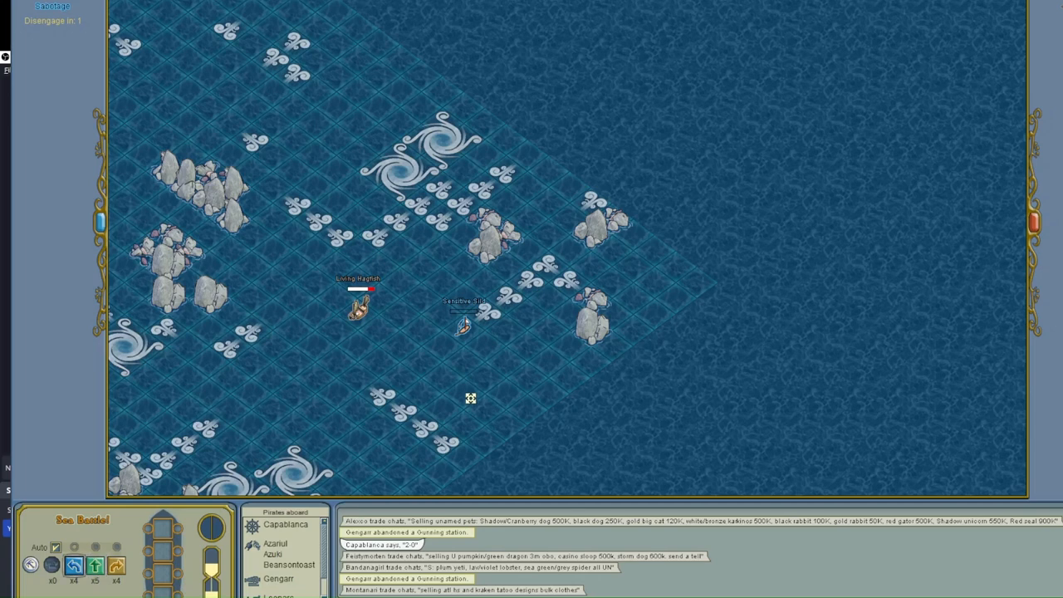
pyautogui.moveTo(471, 391)
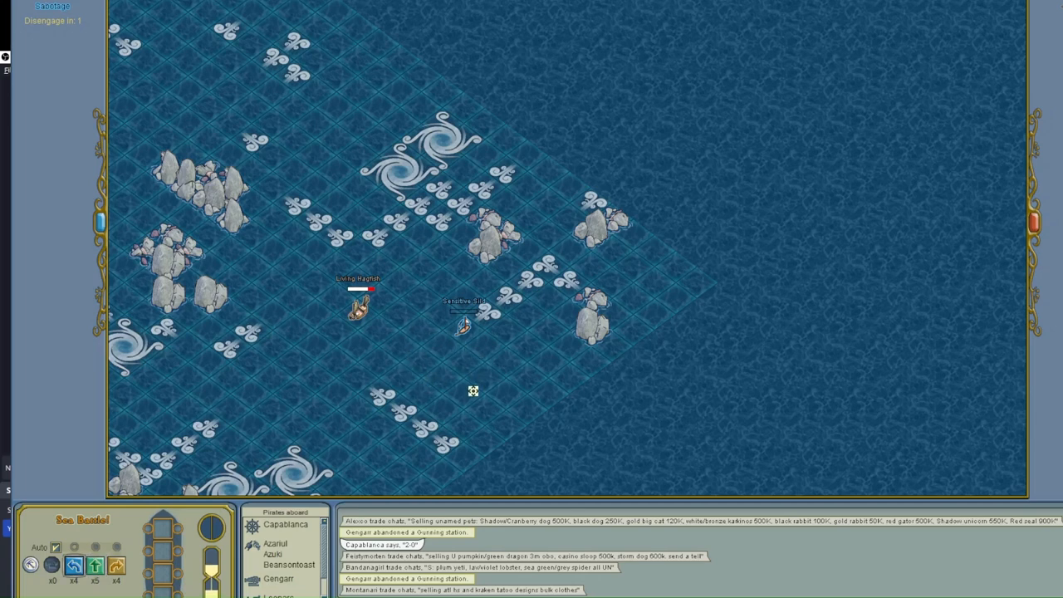
pyautogui.moveTo(363, 349)
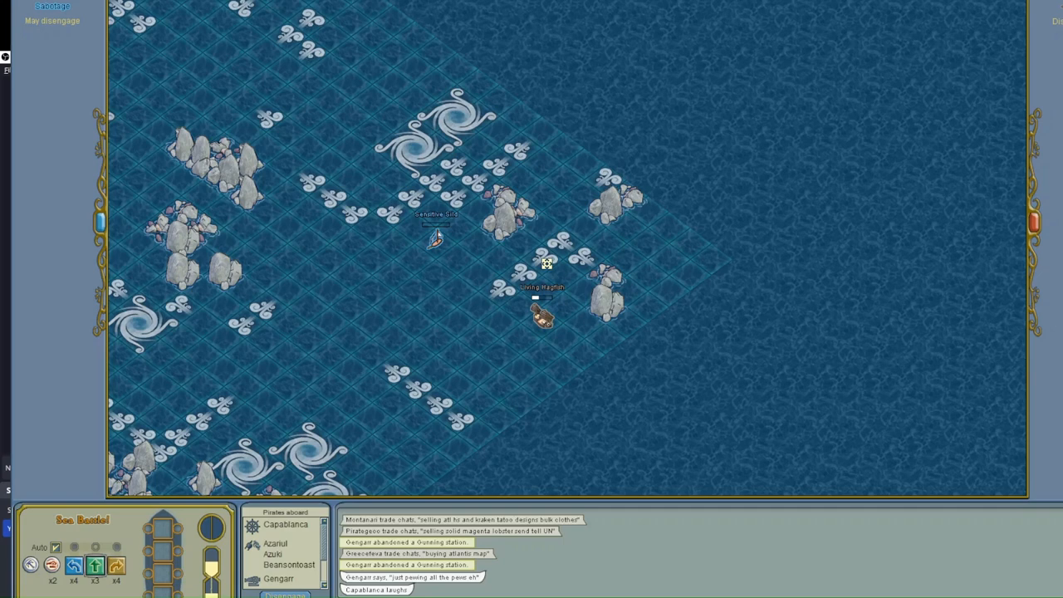
pyautogui.moveTo(608, 243)
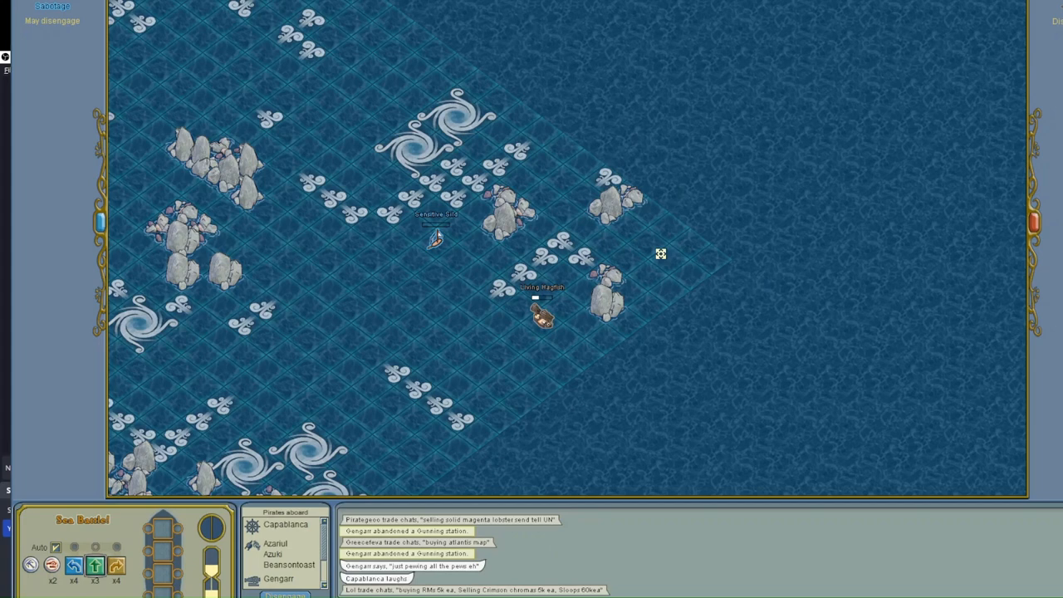
pyautogui.moveTo(621, 226)
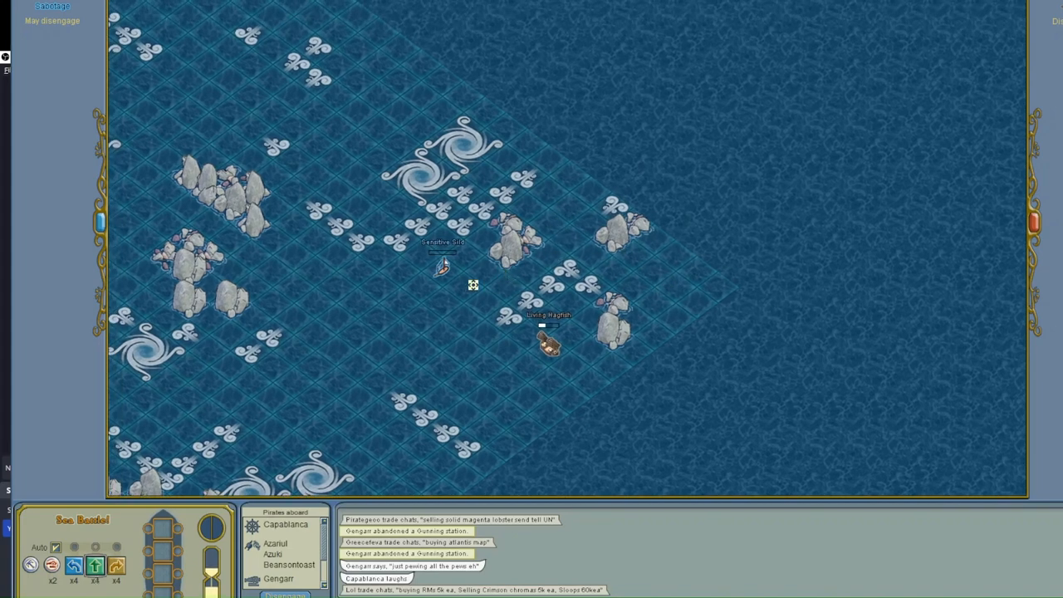
pyautogui.moveTo(631, 300)
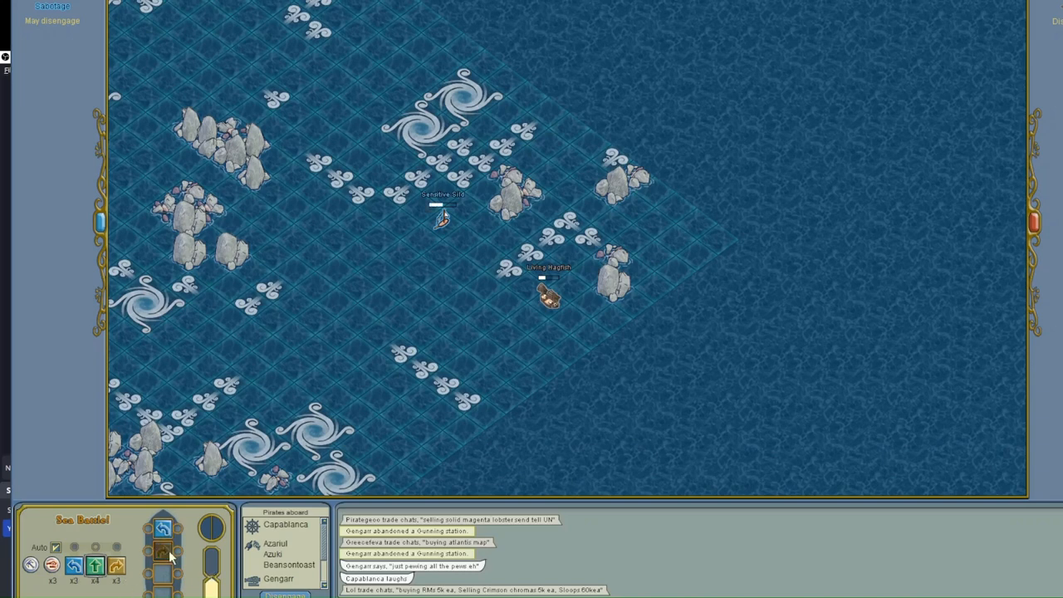
pyautogui.click(163, 552)
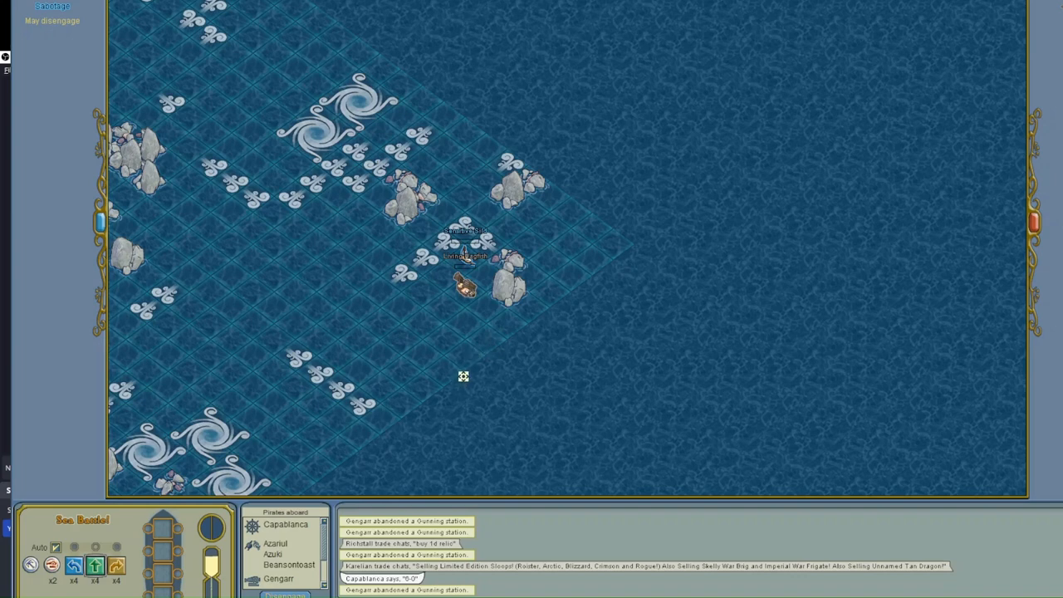
pyautogui.moveTo(469, 338)
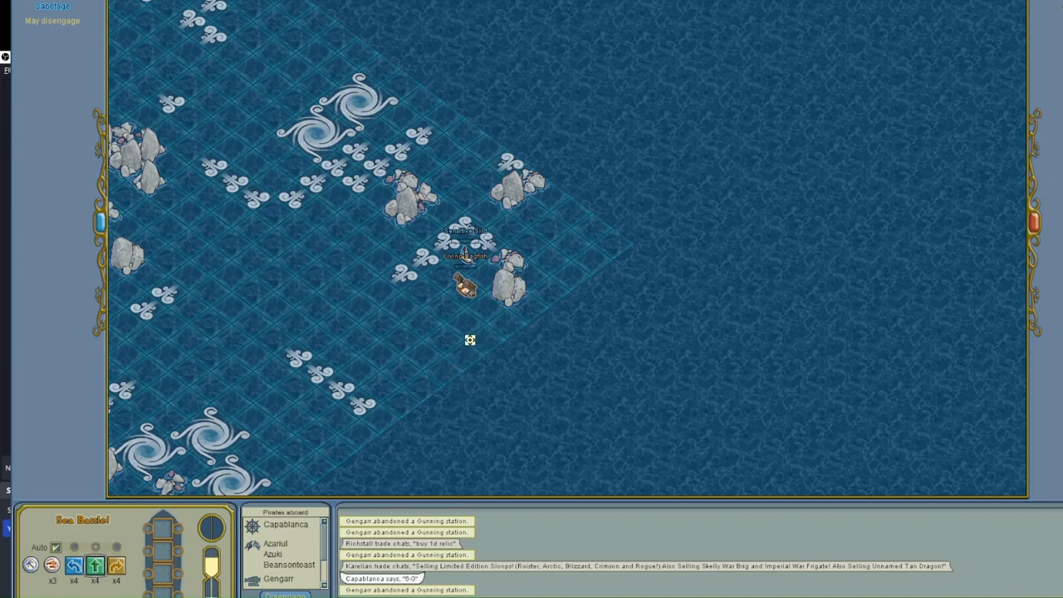
pyautogui.moveTo(422, 322)
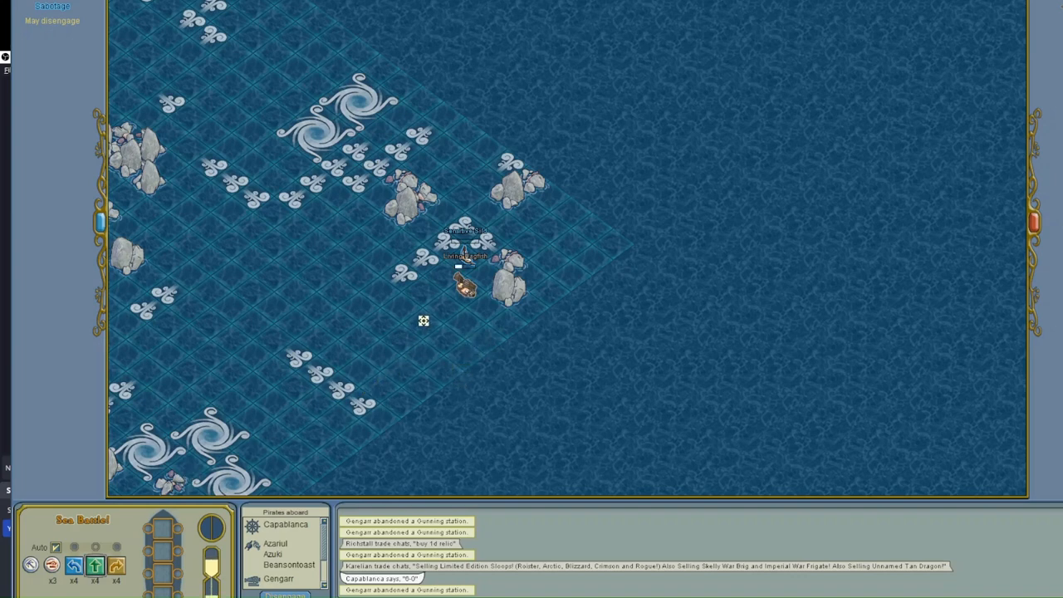
pyautogui.moveTo(435, 312)
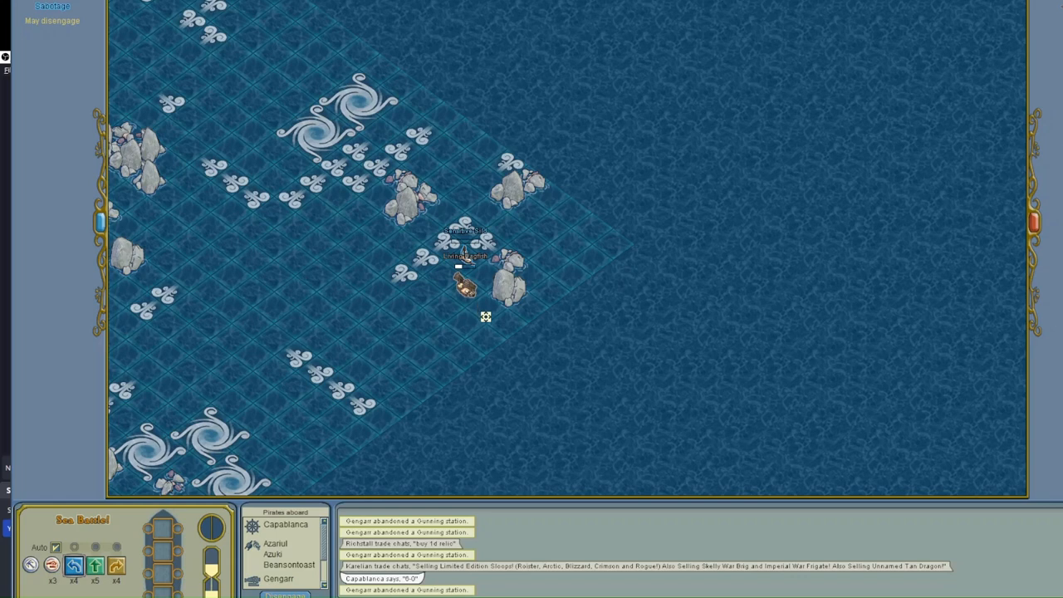
pyautogui.moveTo(538, 342)
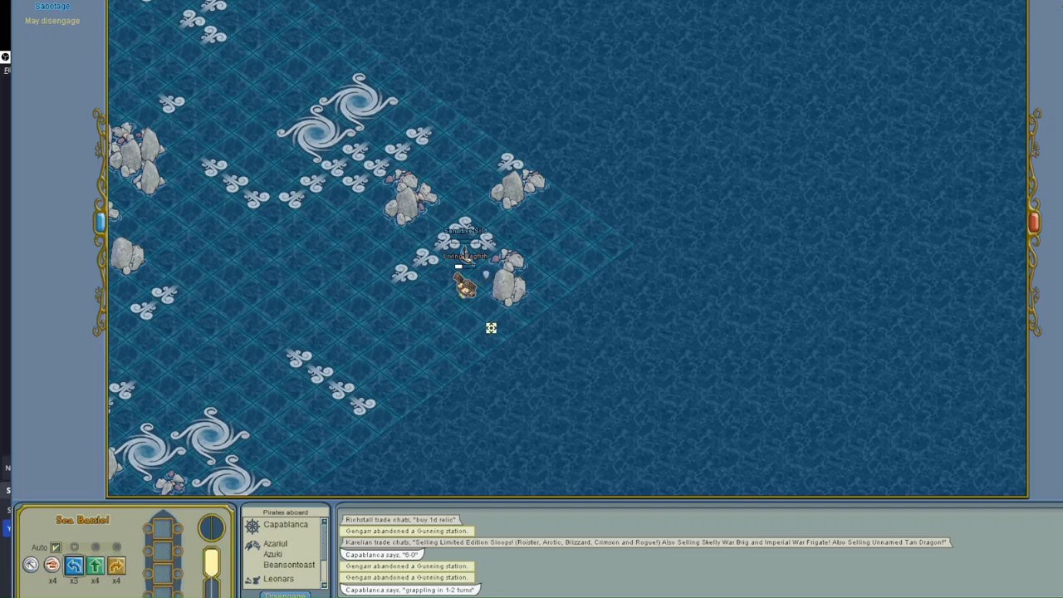
pyautogui.moveTo(379, 429)
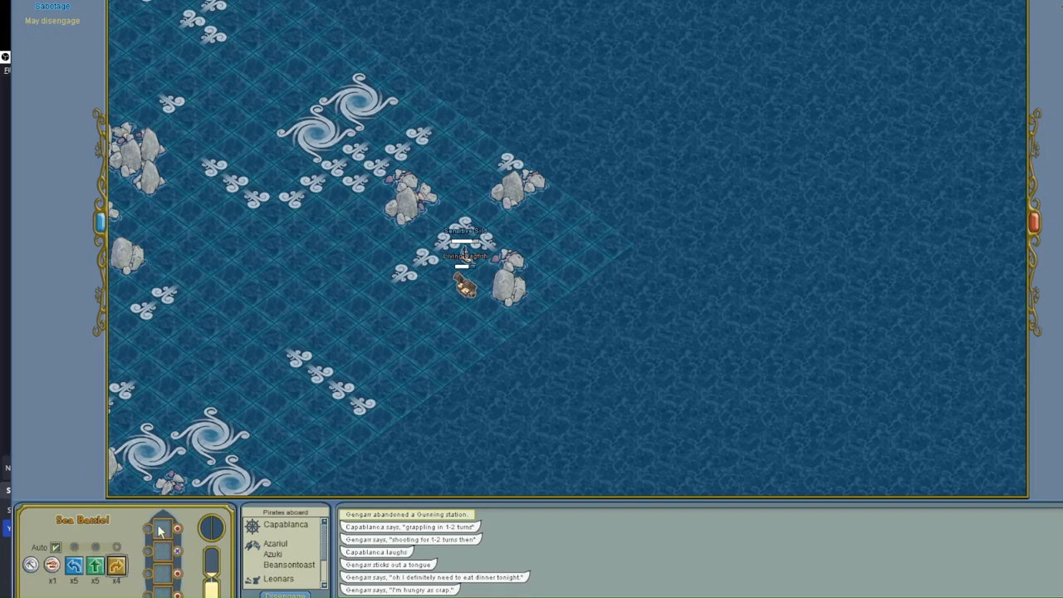
pyautogui.moveTo(164, 535)
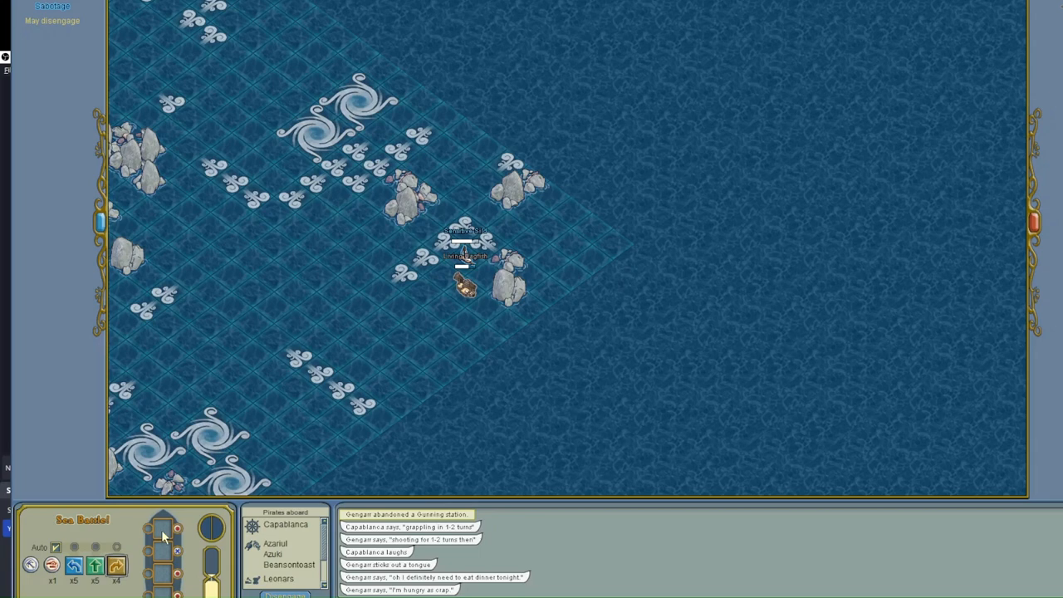
# - Place a token in the sloop's move slot to plan the next turn beside the rock
pyautogui.click(163, 528)
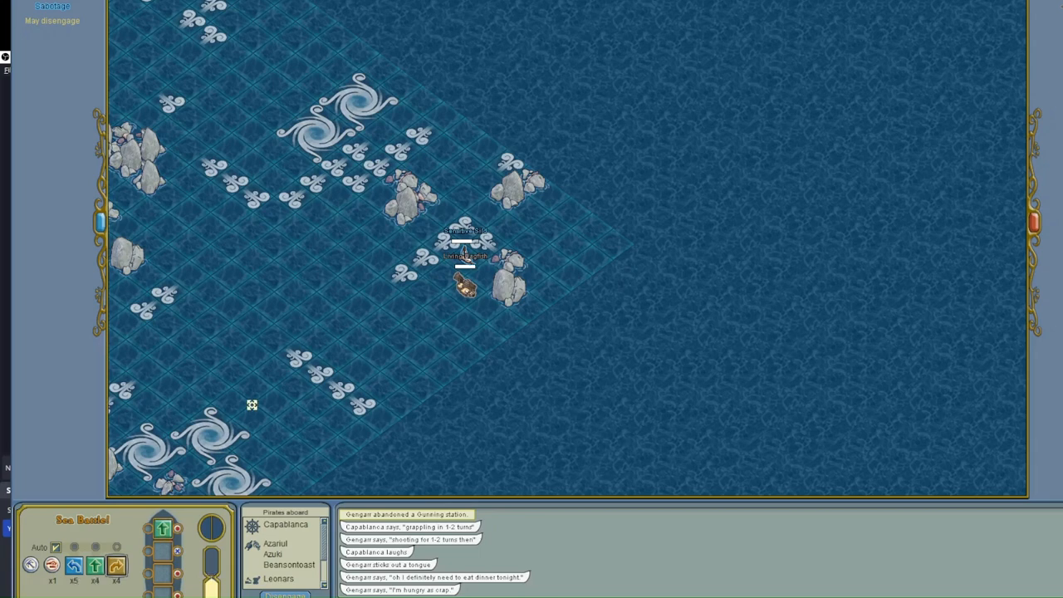